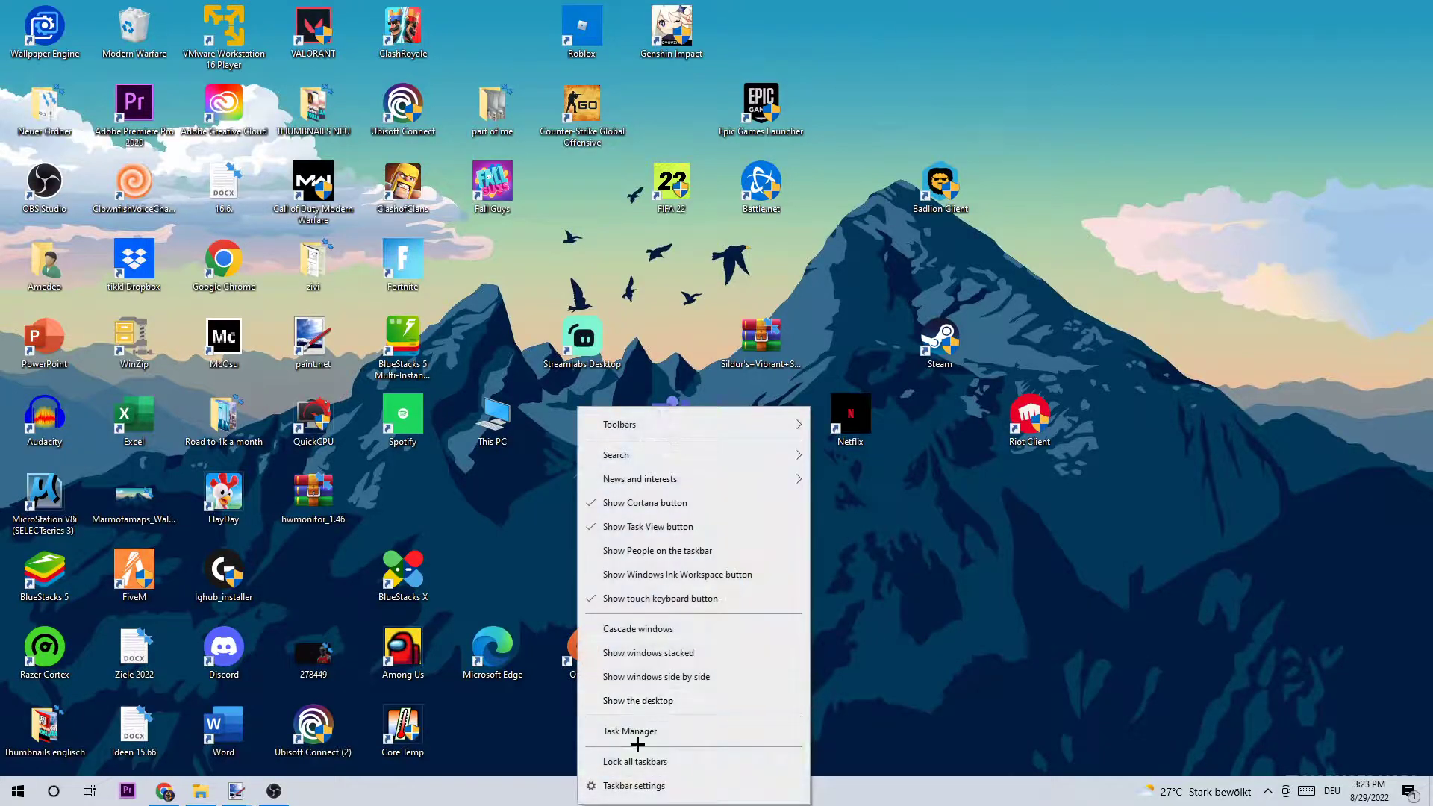
- Launch Task Manager from the taskbar and expand it to More details
left_click(628, 729)
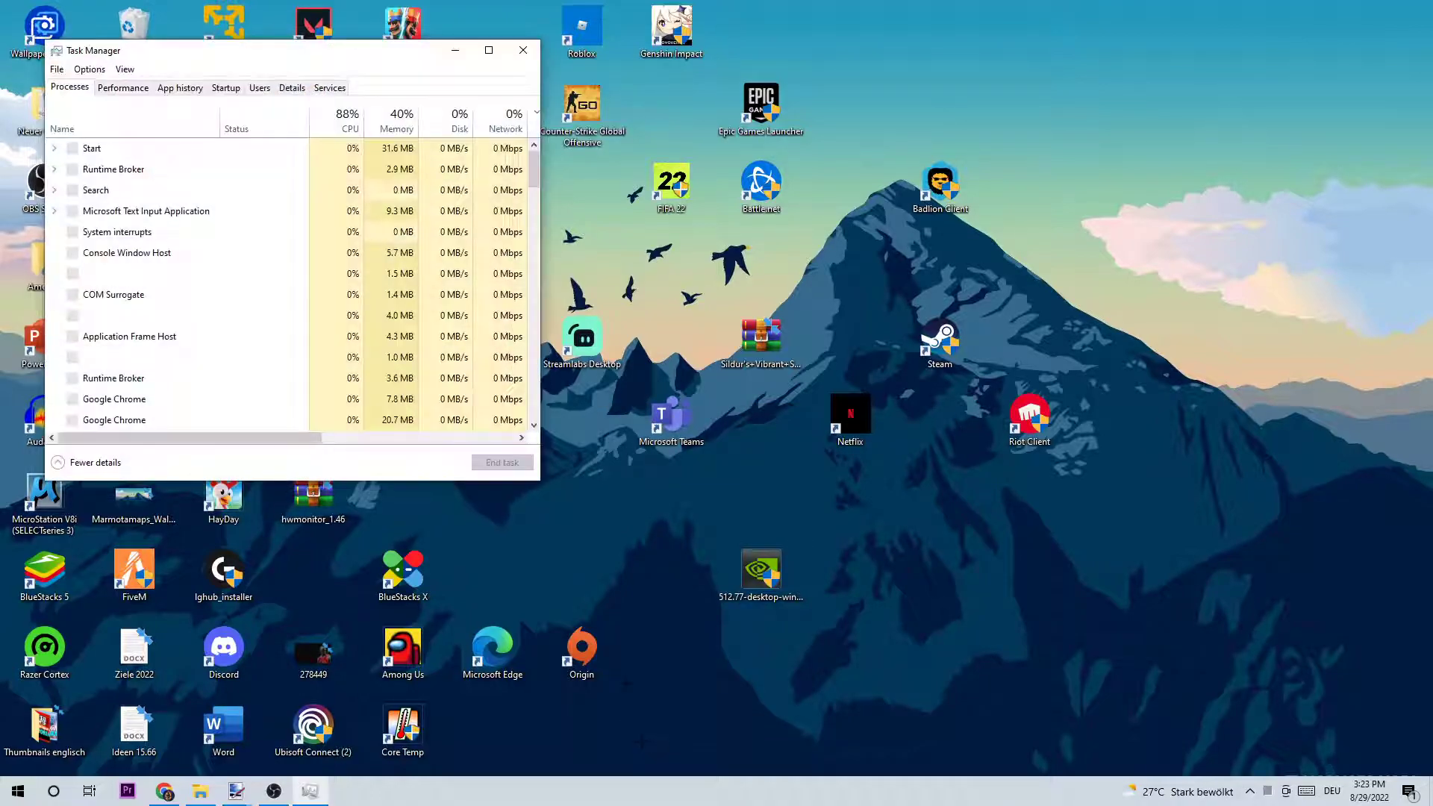
left_click(488, 50)
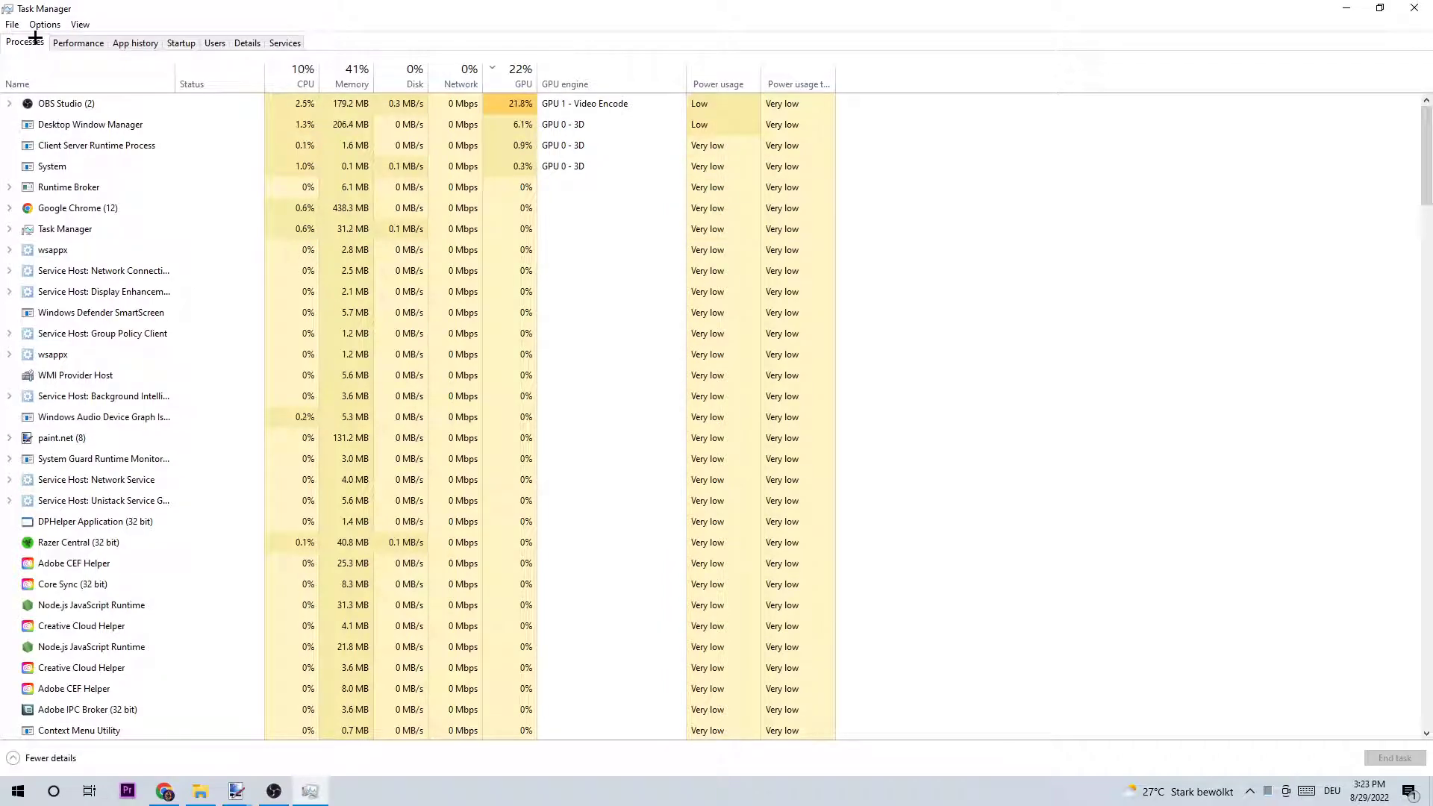
- Review running processes on the Processes tab
left_click(304, 76)
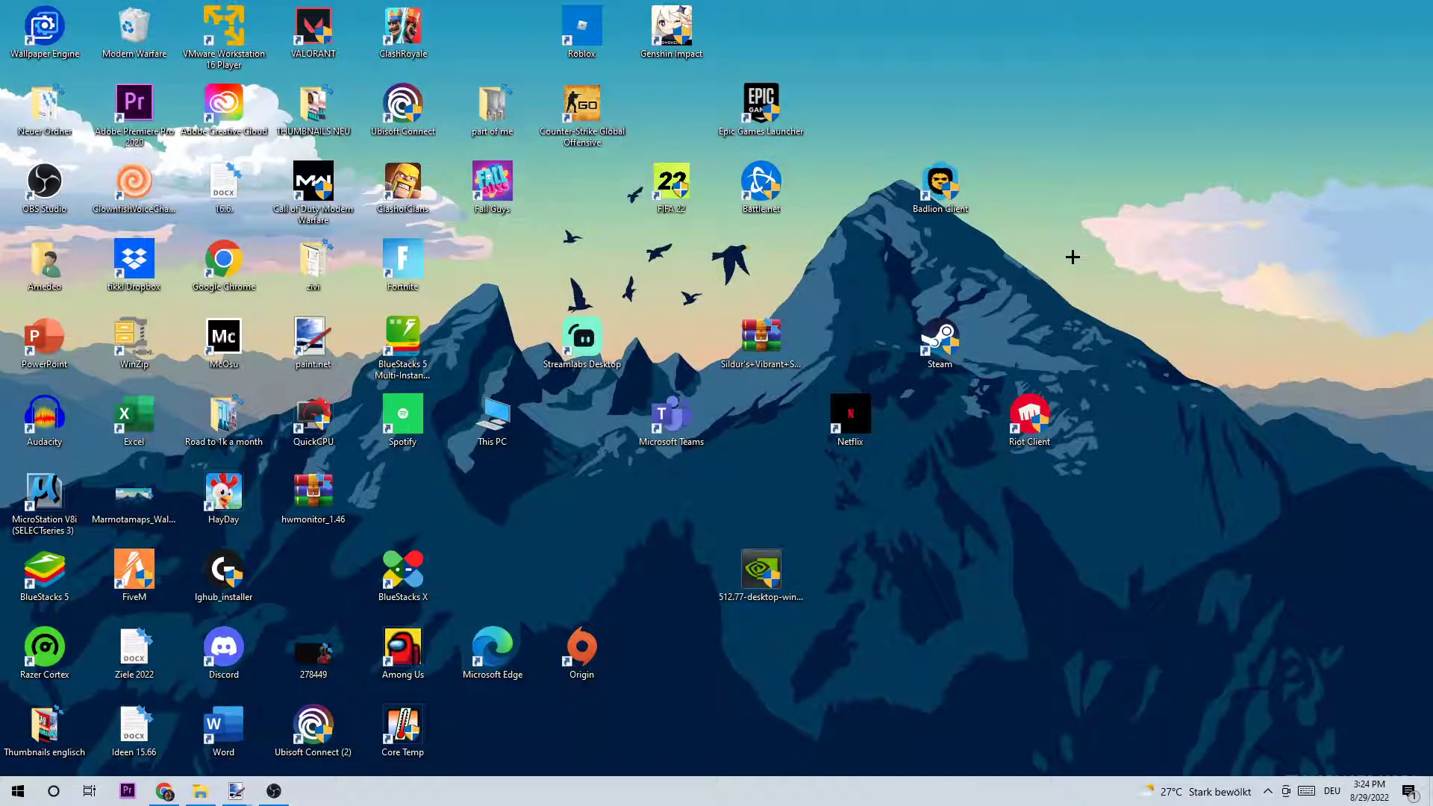
- Go from Start to Settings and into the Gaming section
left_click(17, 791)
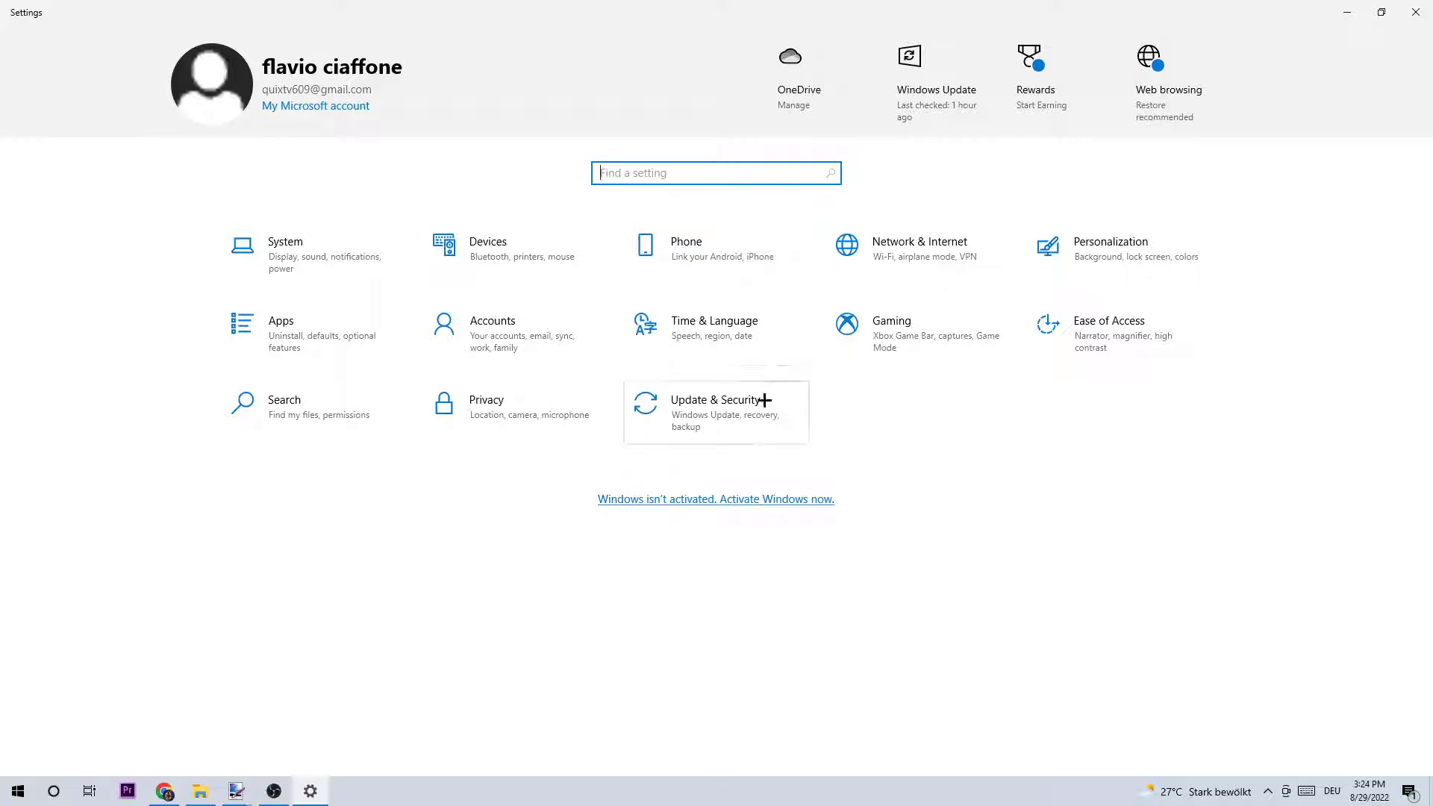
left_click(889, 320)
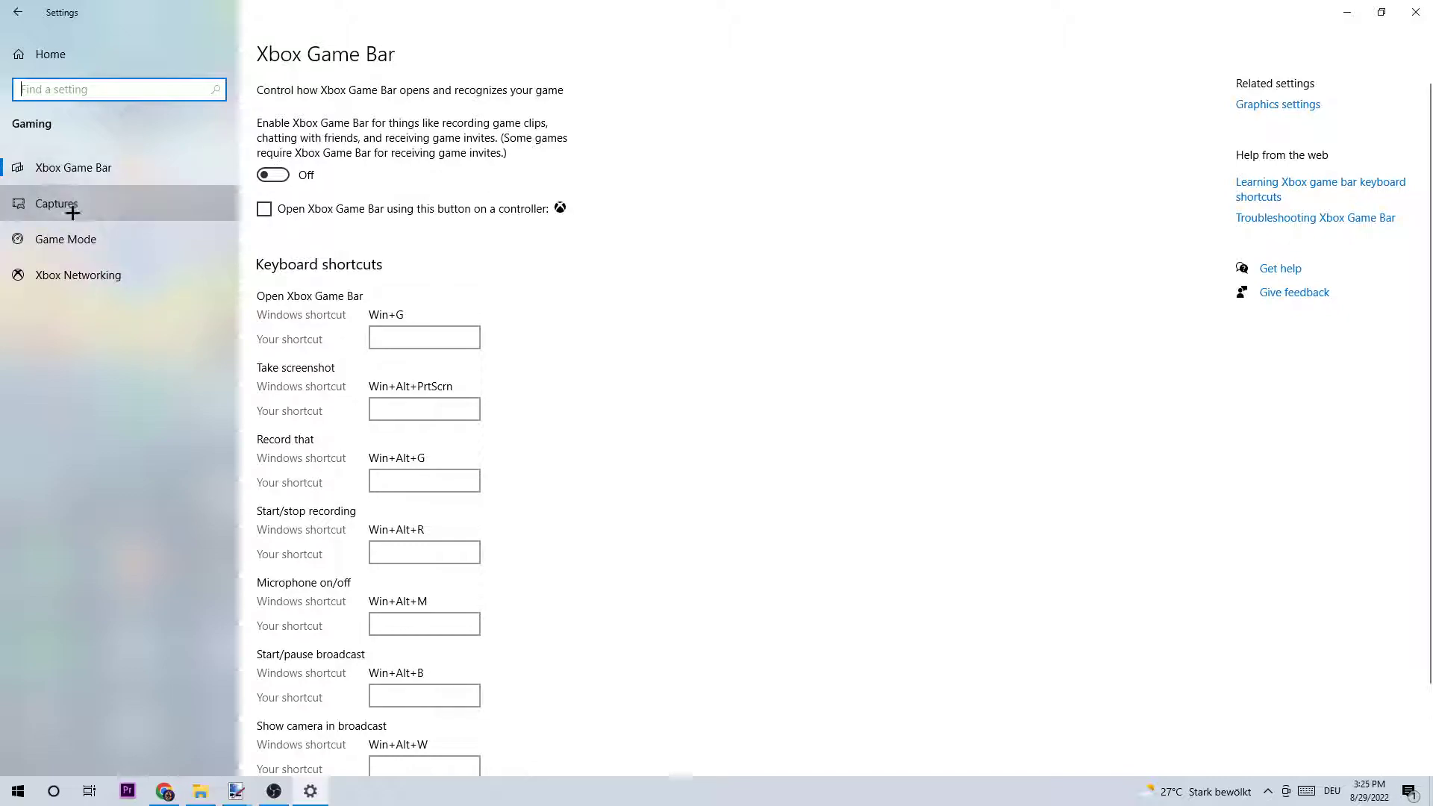
- Show the Gaming Captures page in Settings
left_click(57, 203)
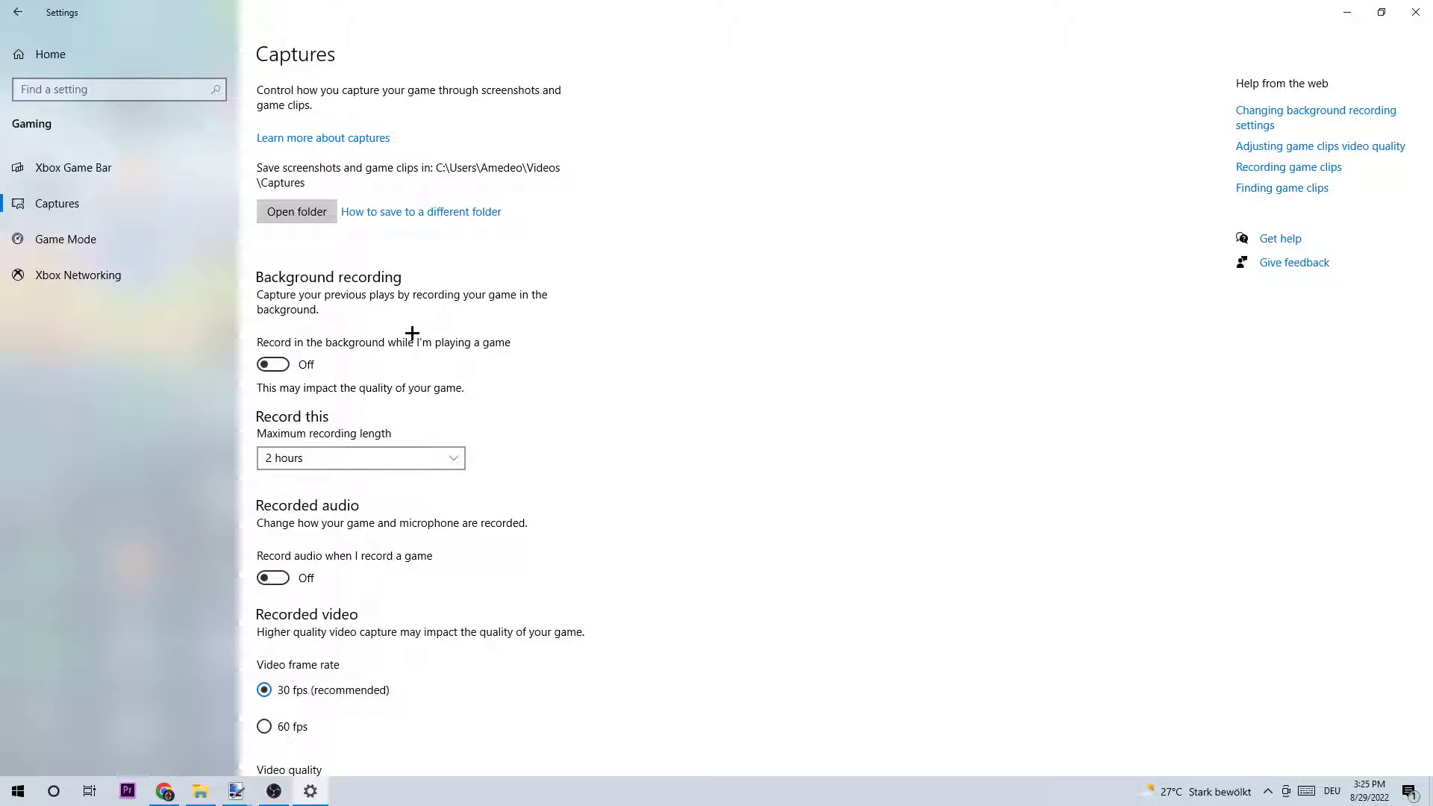
mouse_move(65, 239)
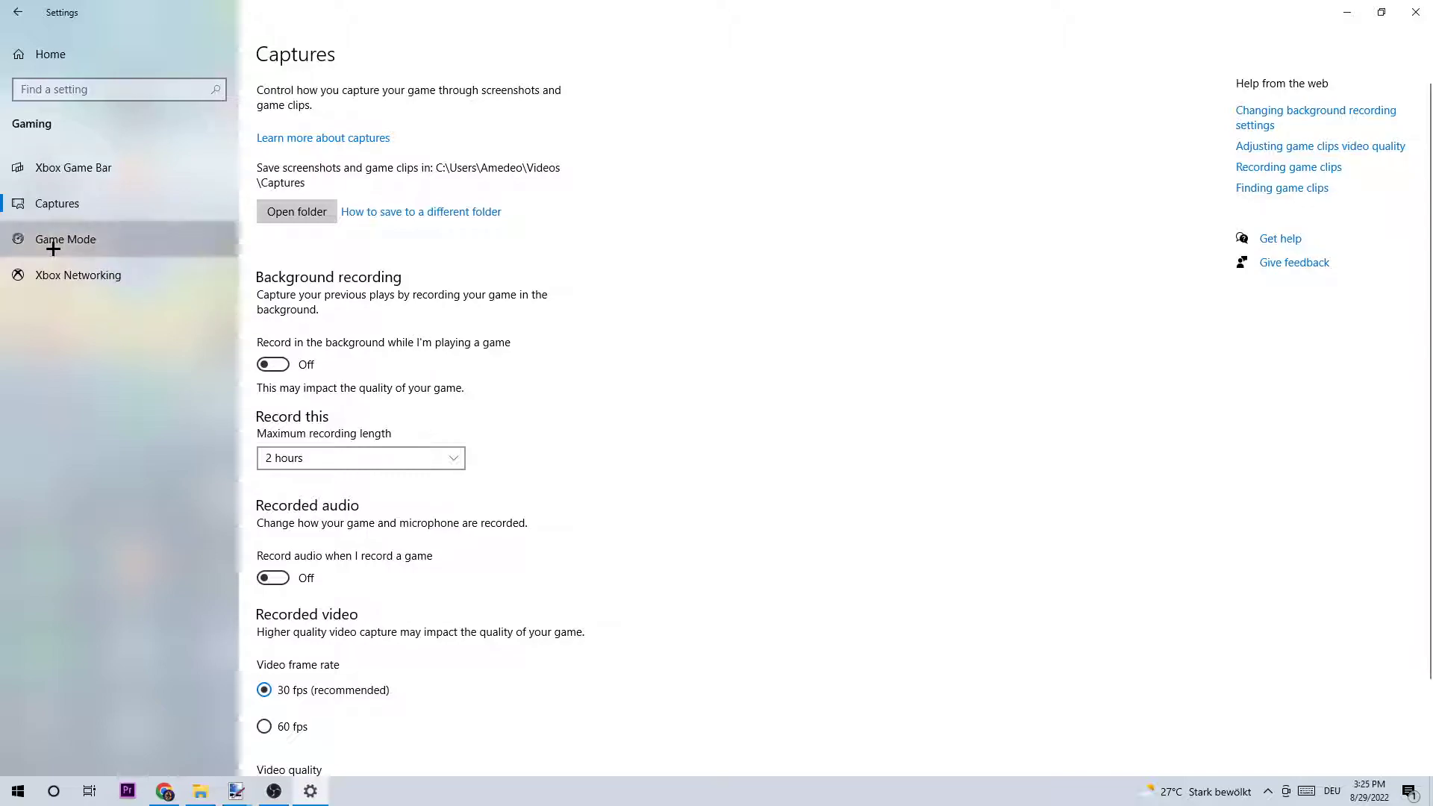
- Confirm Game Mode is on, then return to Settings home
left_click(65, 239)
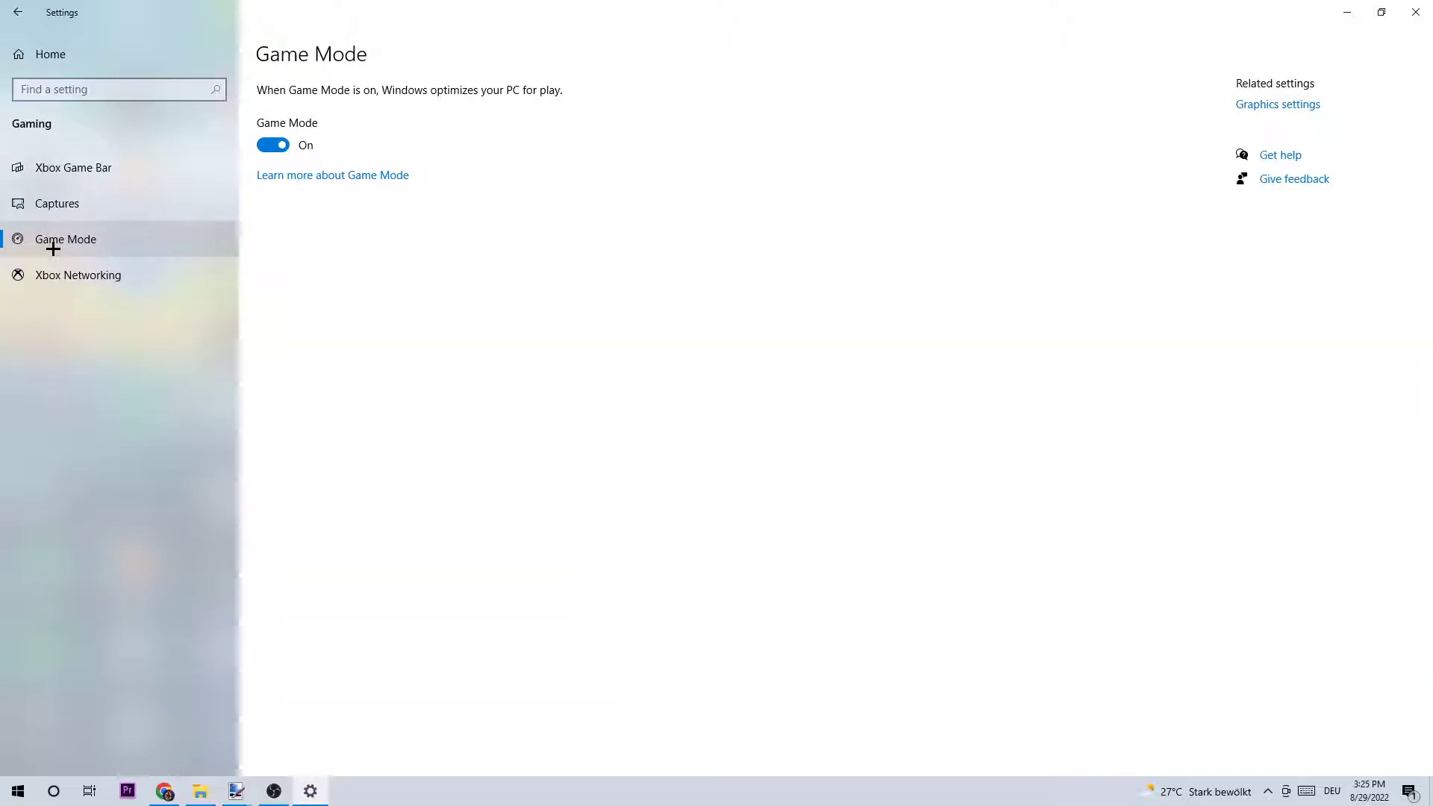
mouse_move(493, 467)
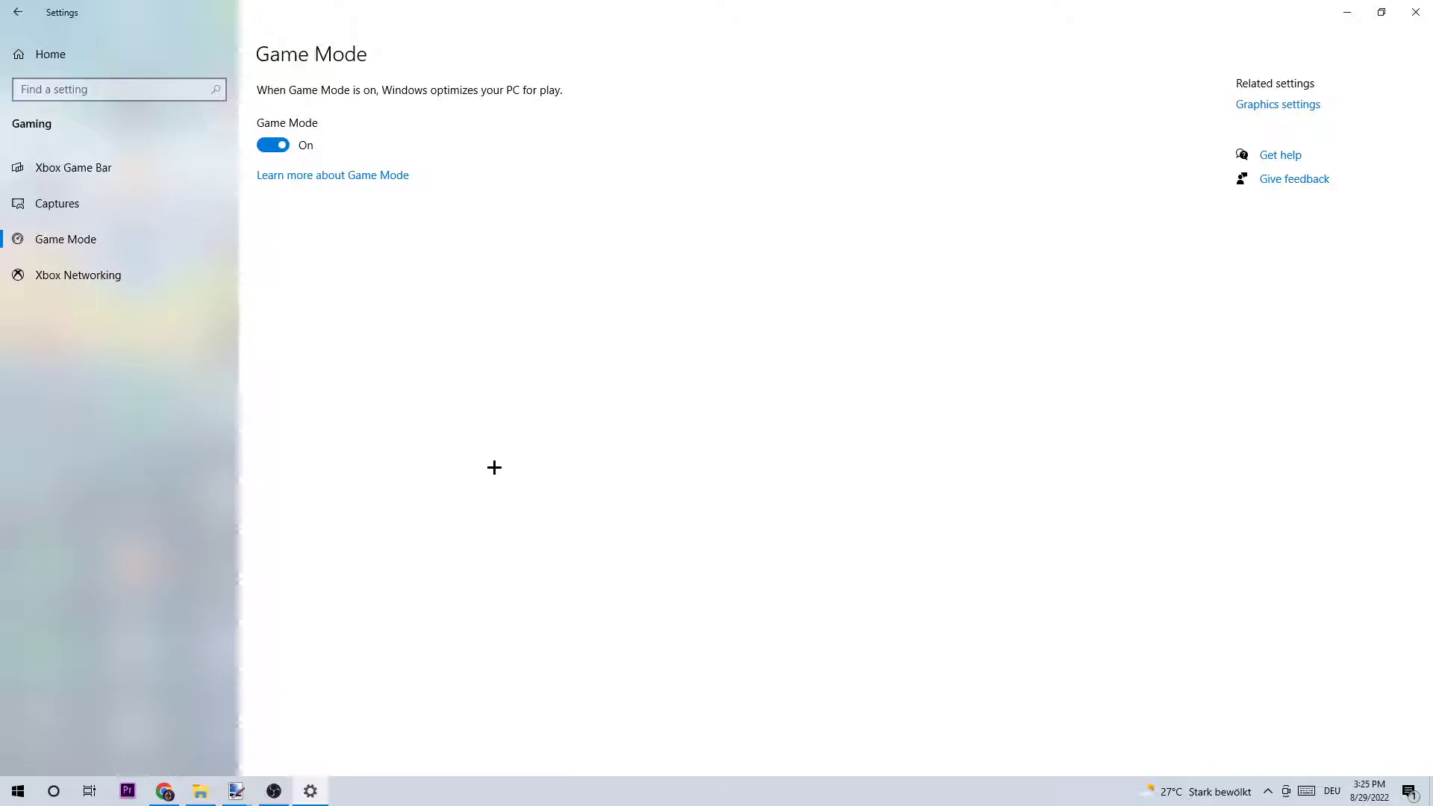
mouse_move(510, 457)
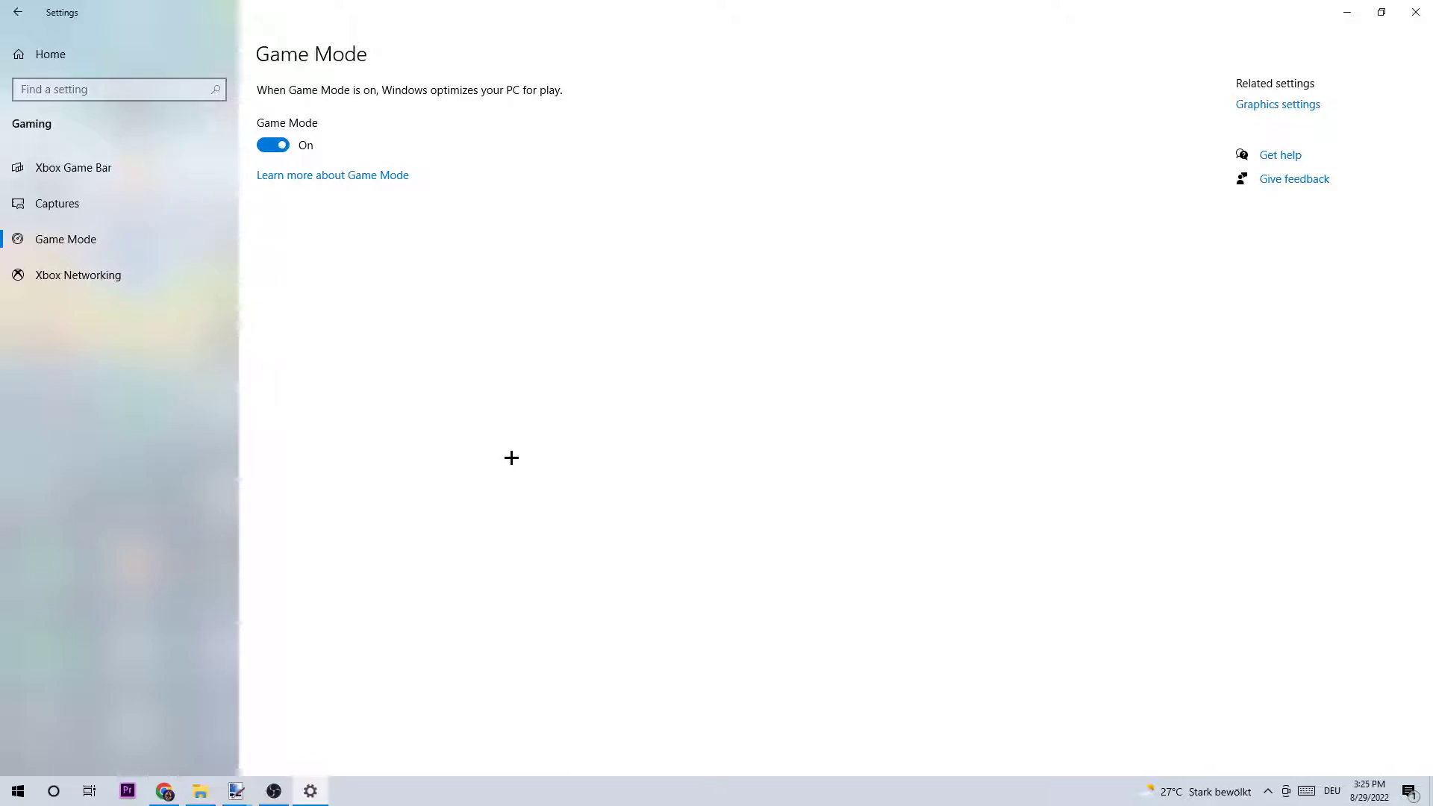
left_click(18, 12)
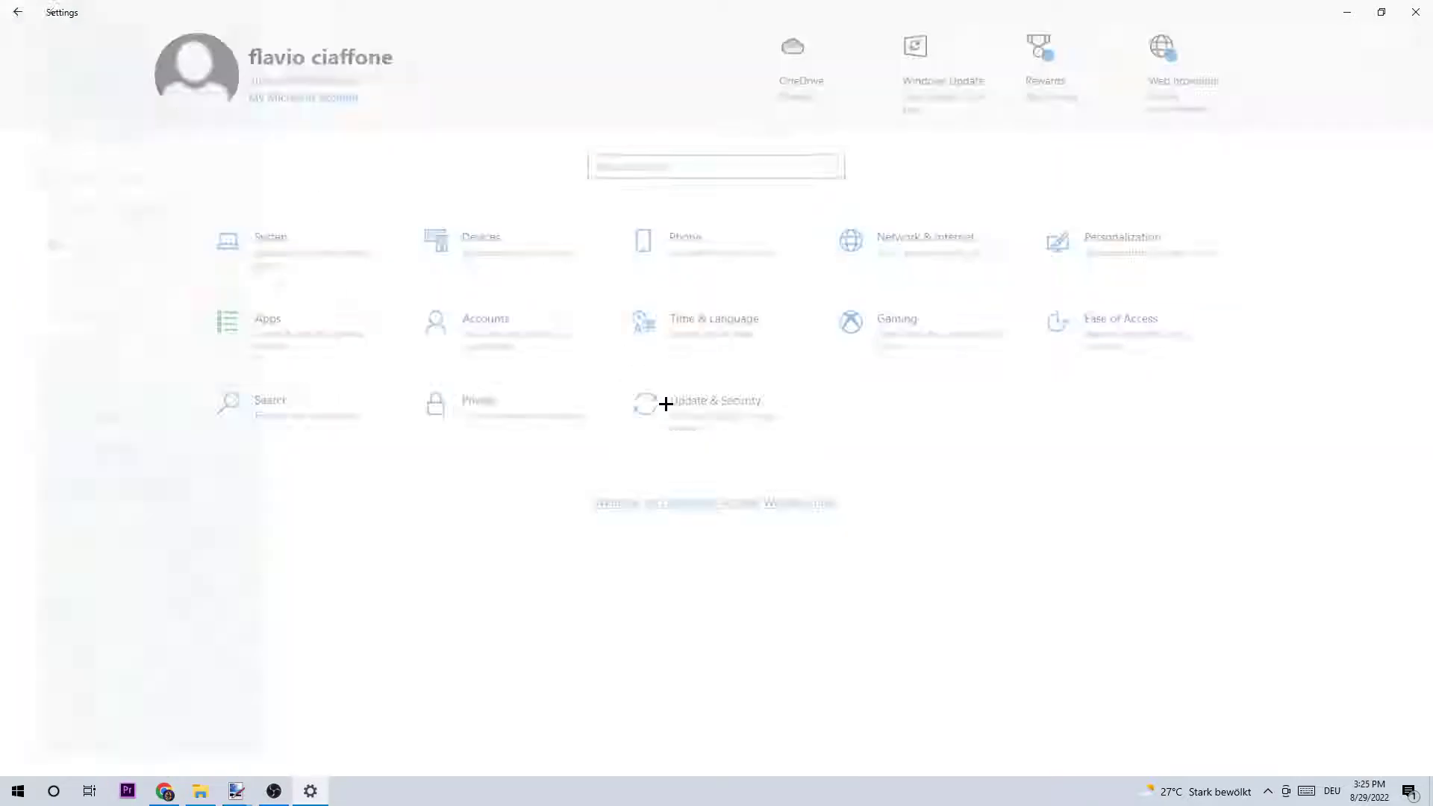
- Show the Windows Update page under Update & Security
left_click(715, 406)
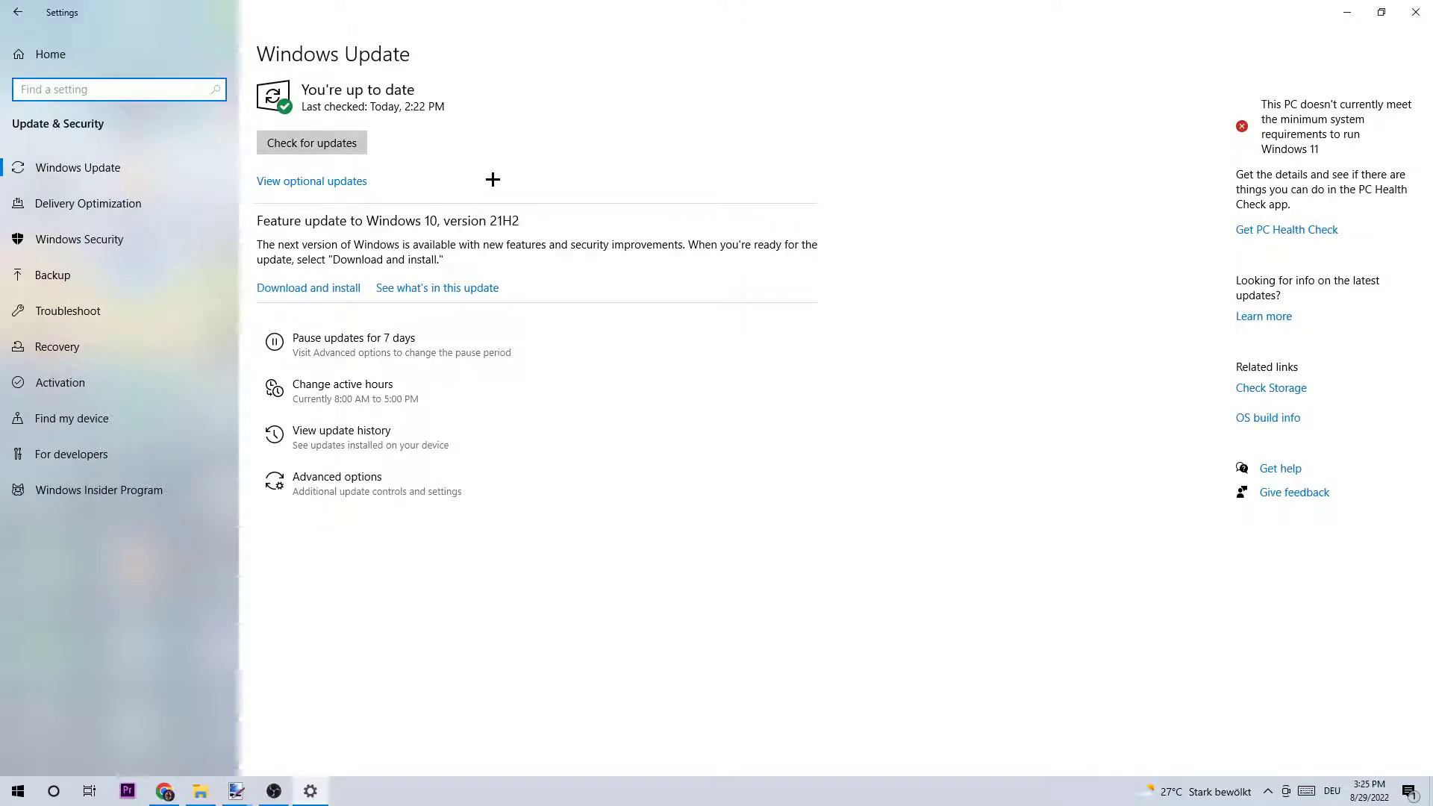
left_click(118, 89)
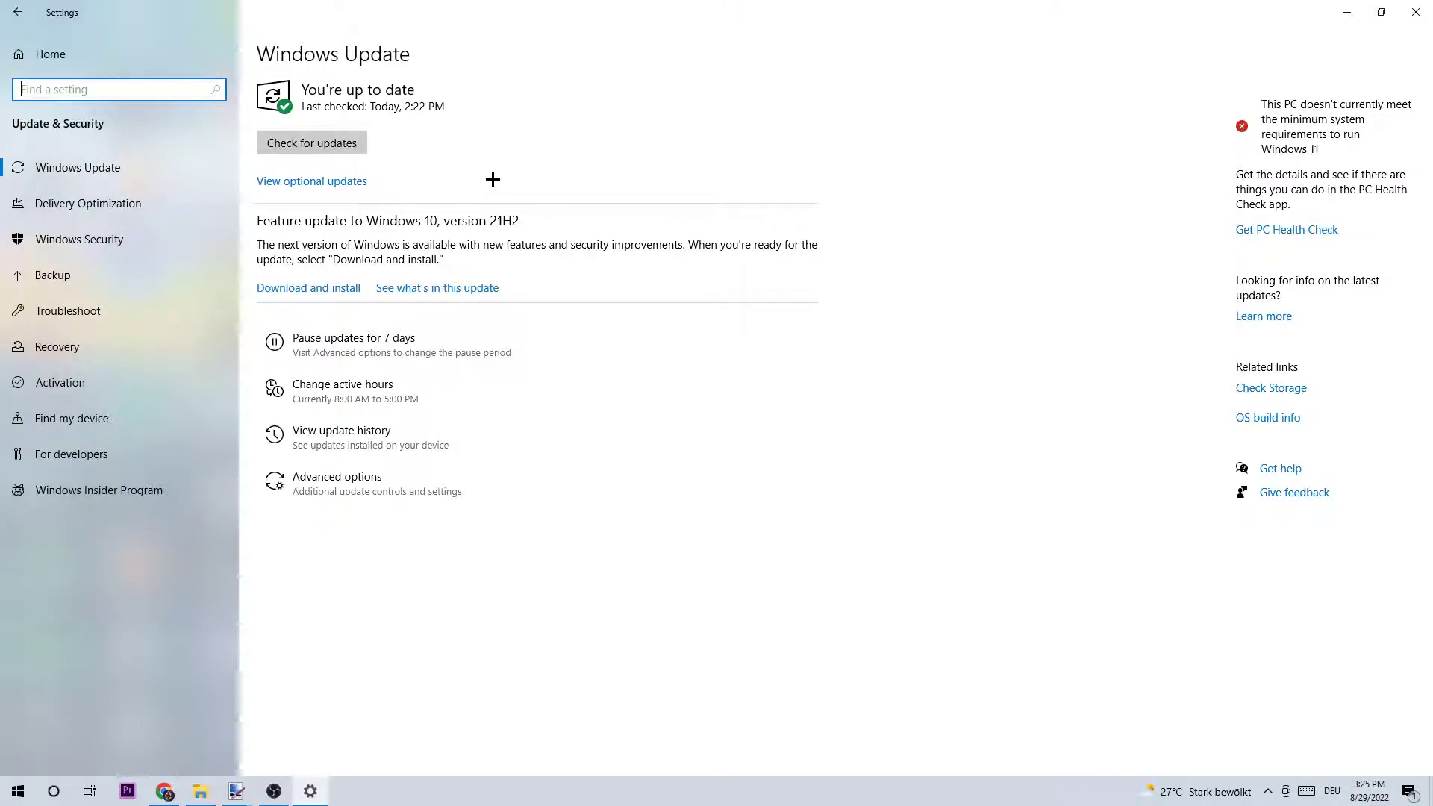